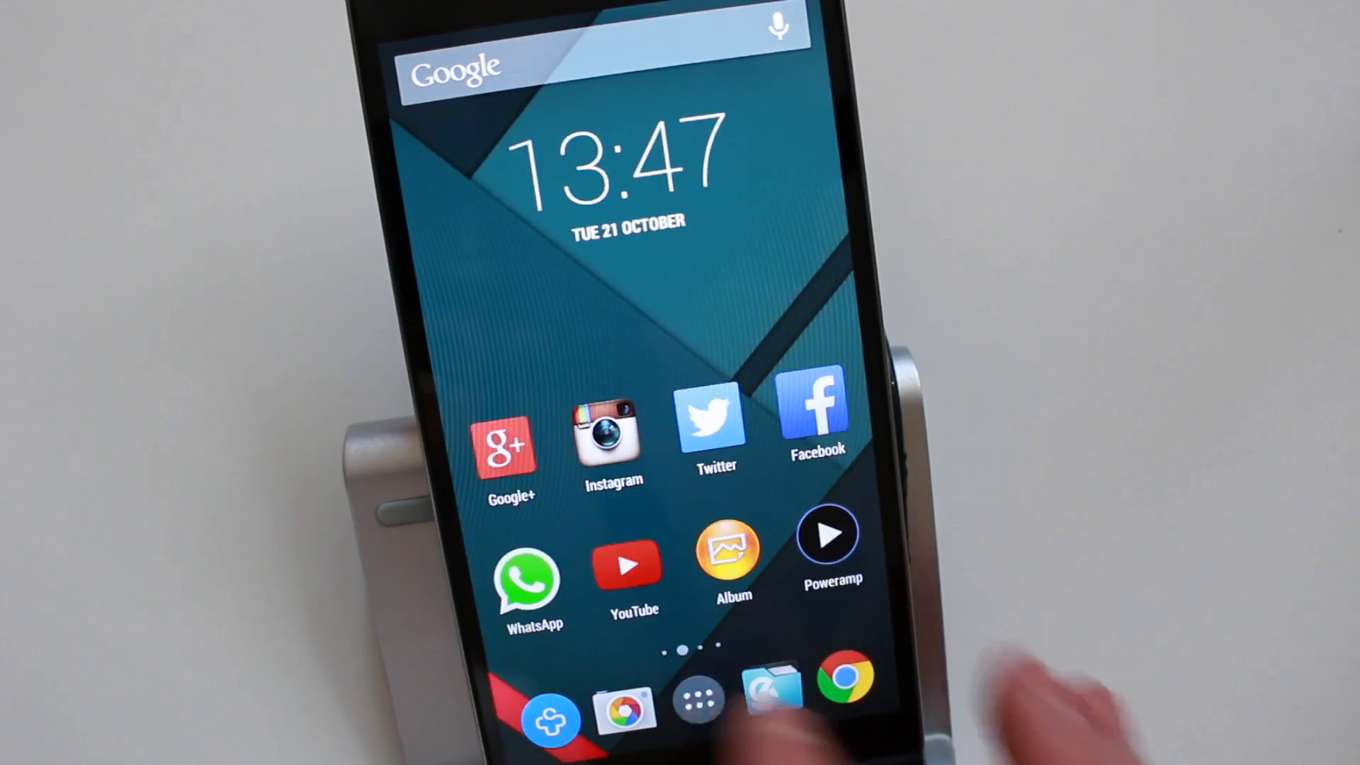
Browse the app list, go to the MaterialWalls home page, and launch MaterialWalls
left_click(699, 701)
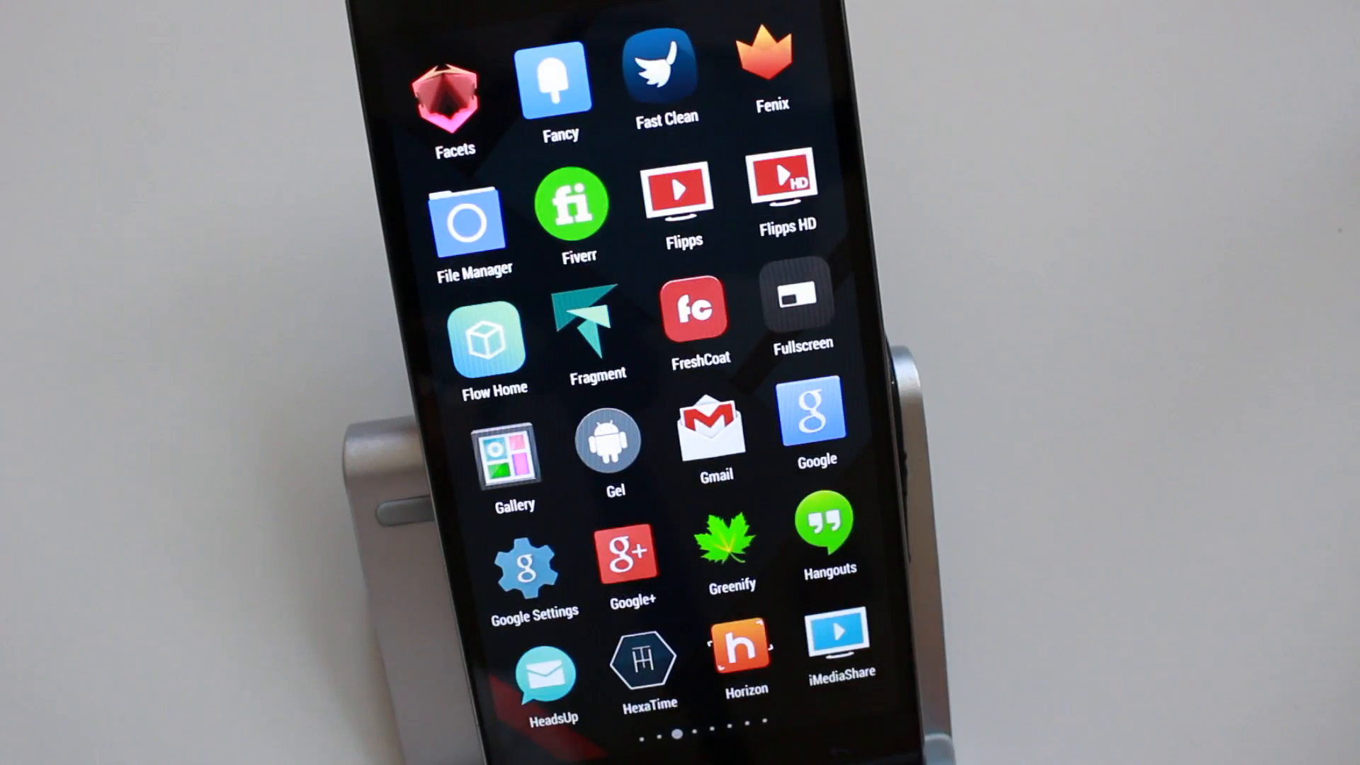
scroll("left", 3)
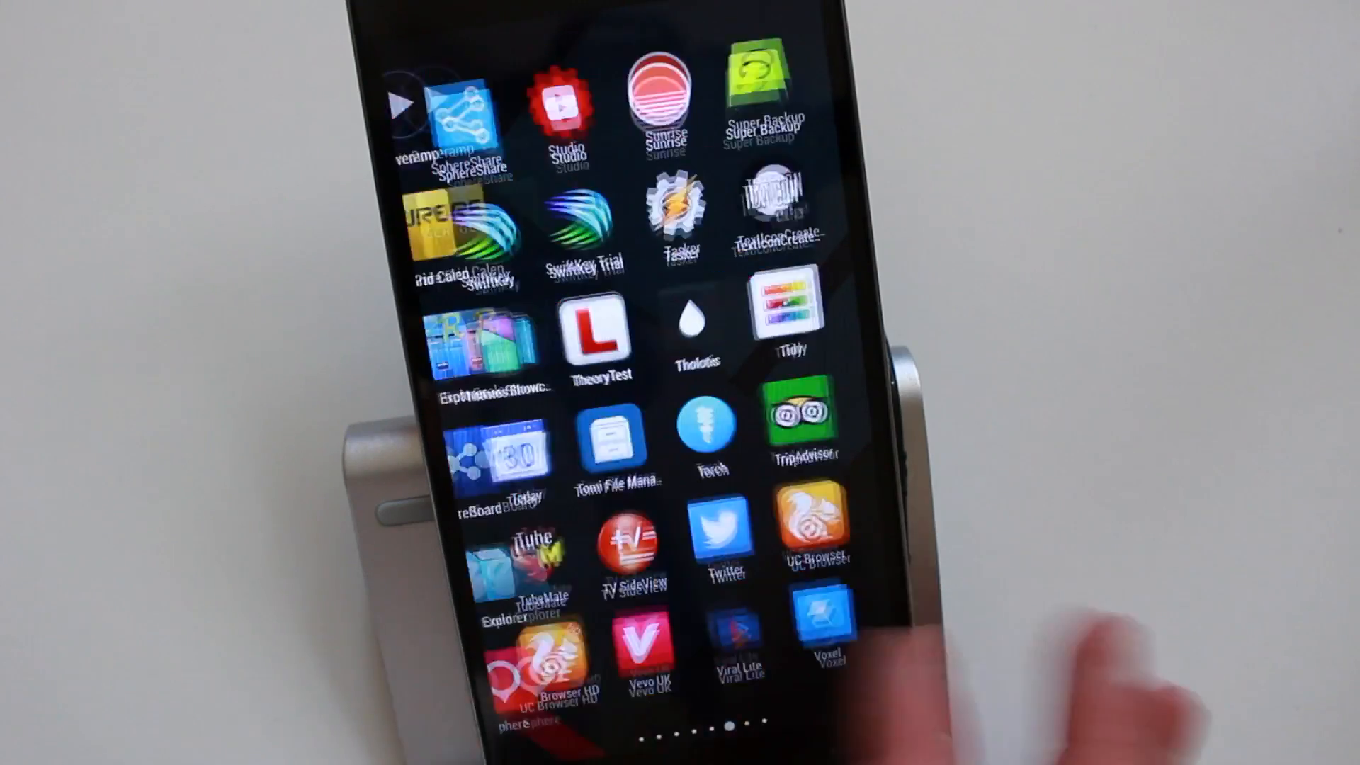
scroll("left", 3)
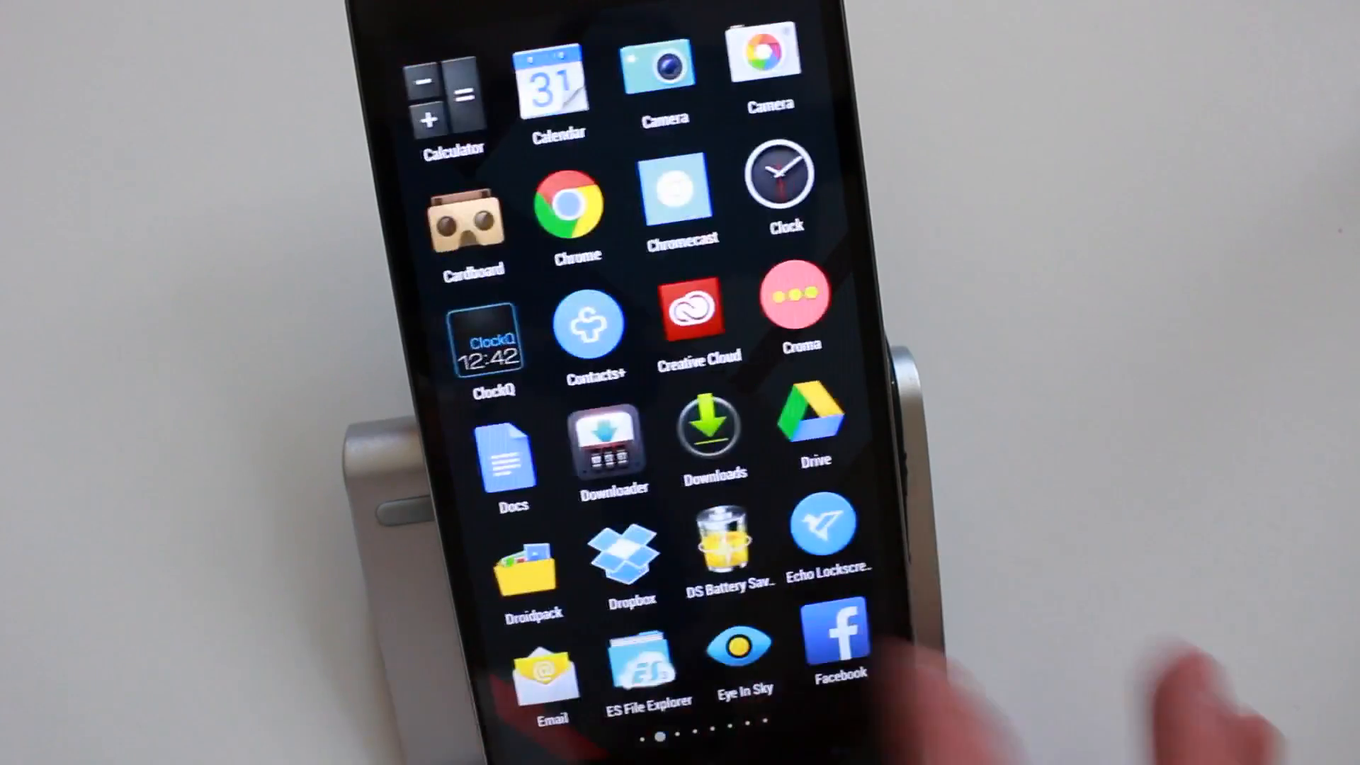
scroll("left", 3)
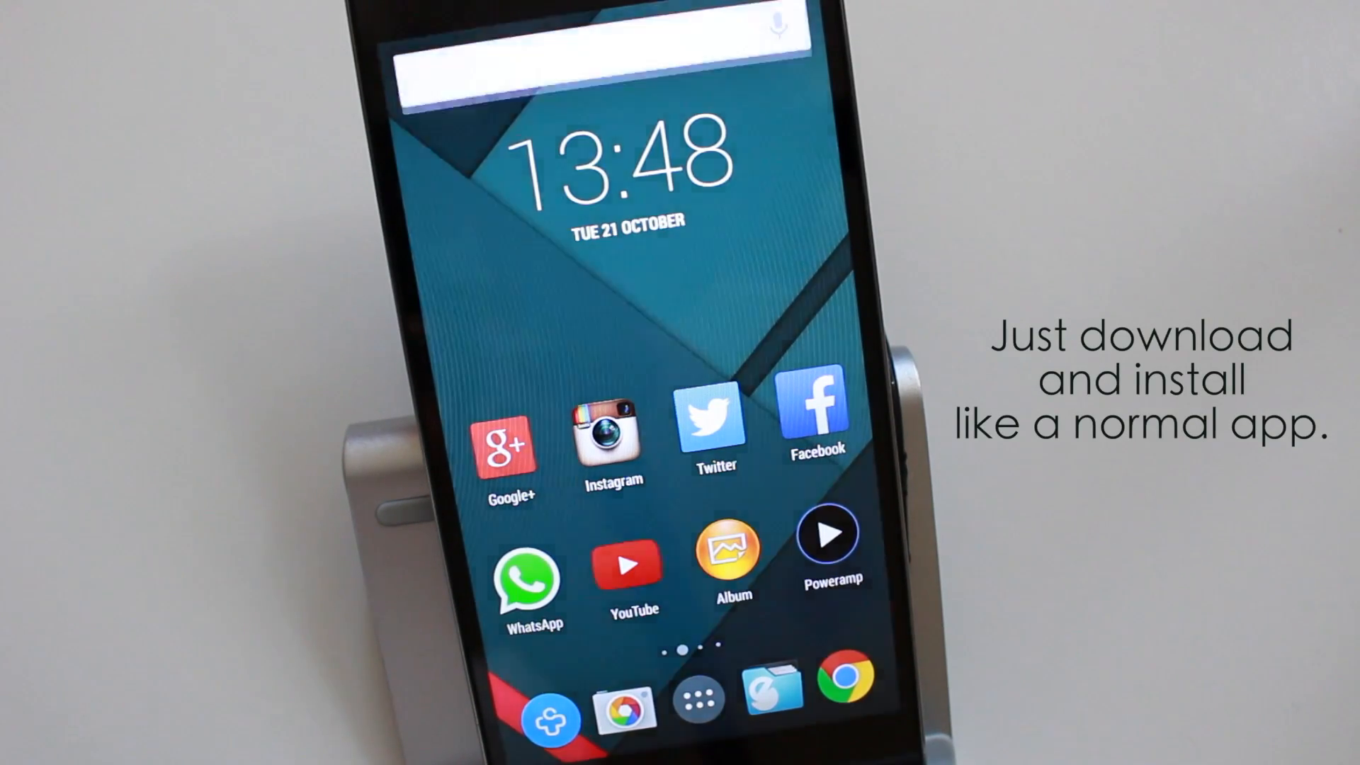
left_click(625, 66)
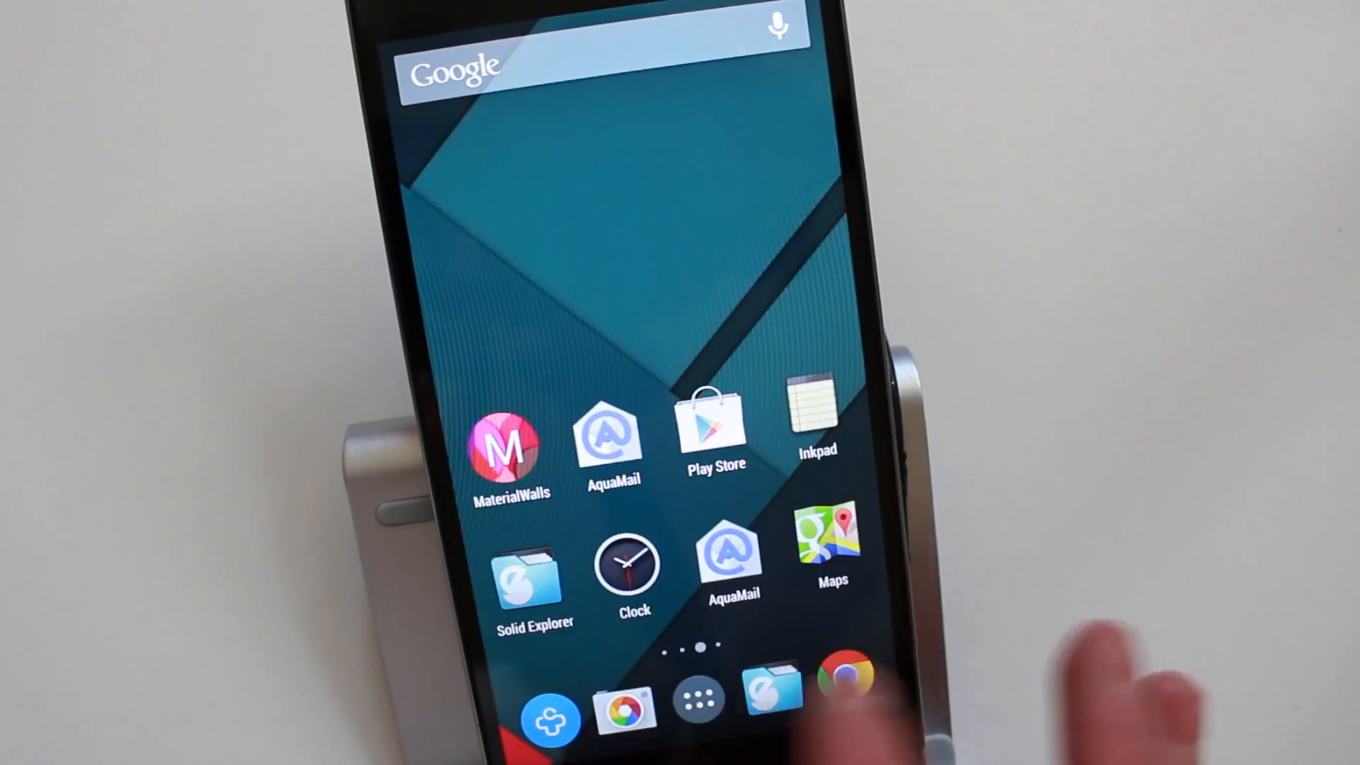
left_click(700, 699)
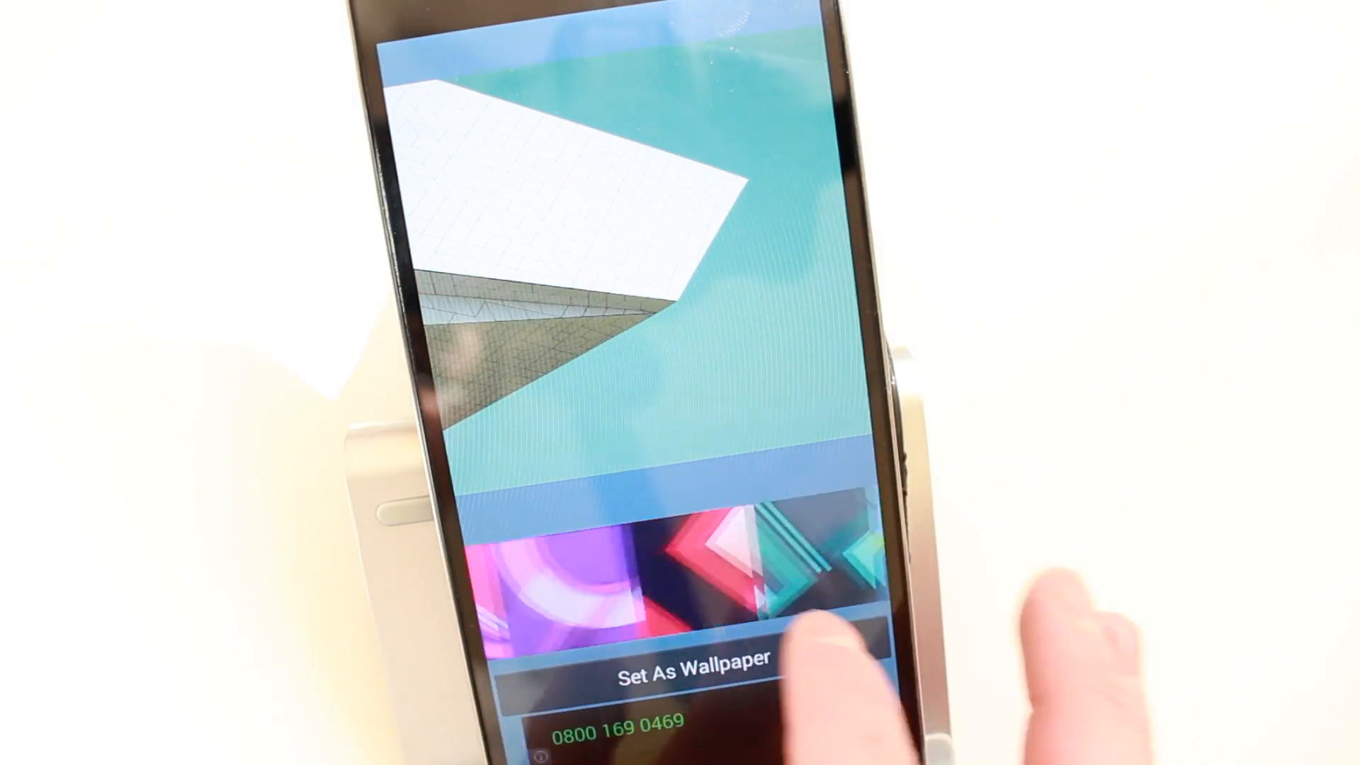
Preview MaterialWalls designs and set the green-and-grey geometric one as wallpaper
left_click(563, 573)
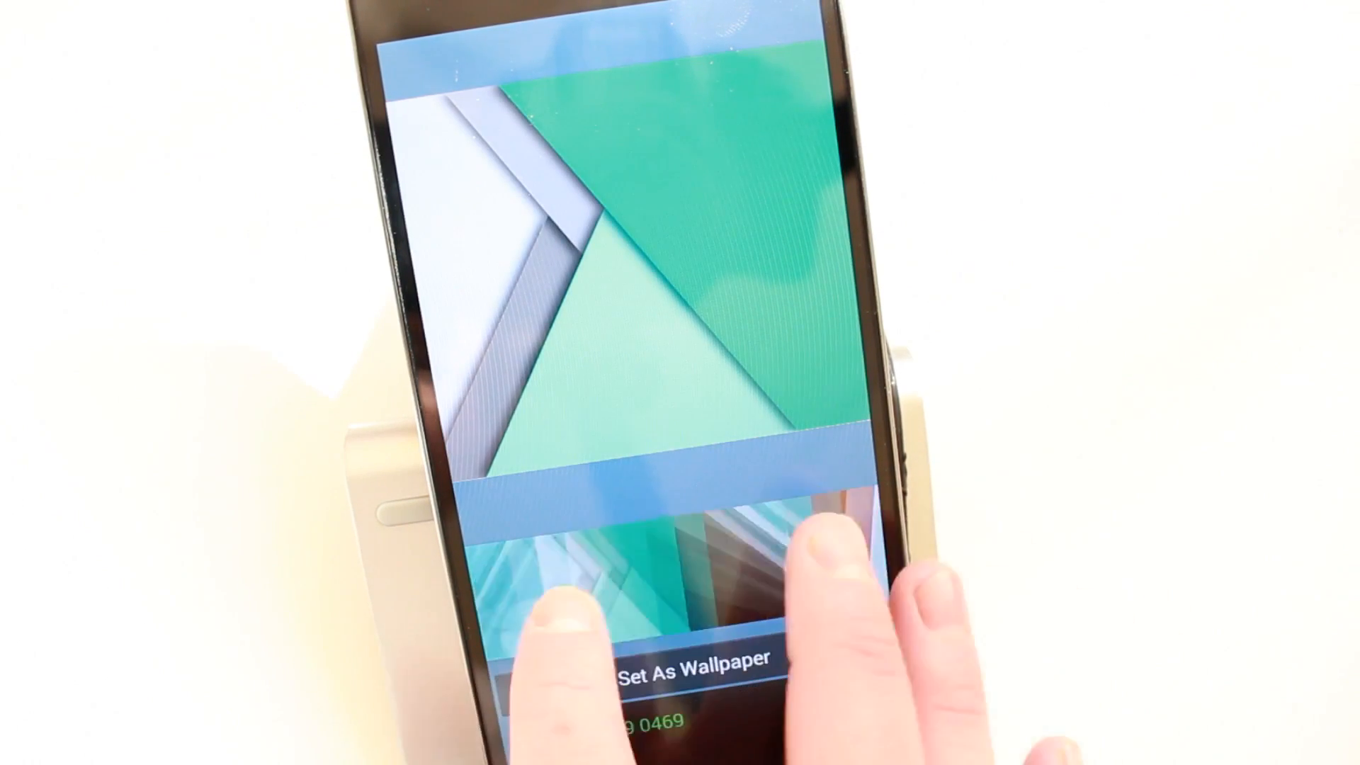
left_click(682, 656)
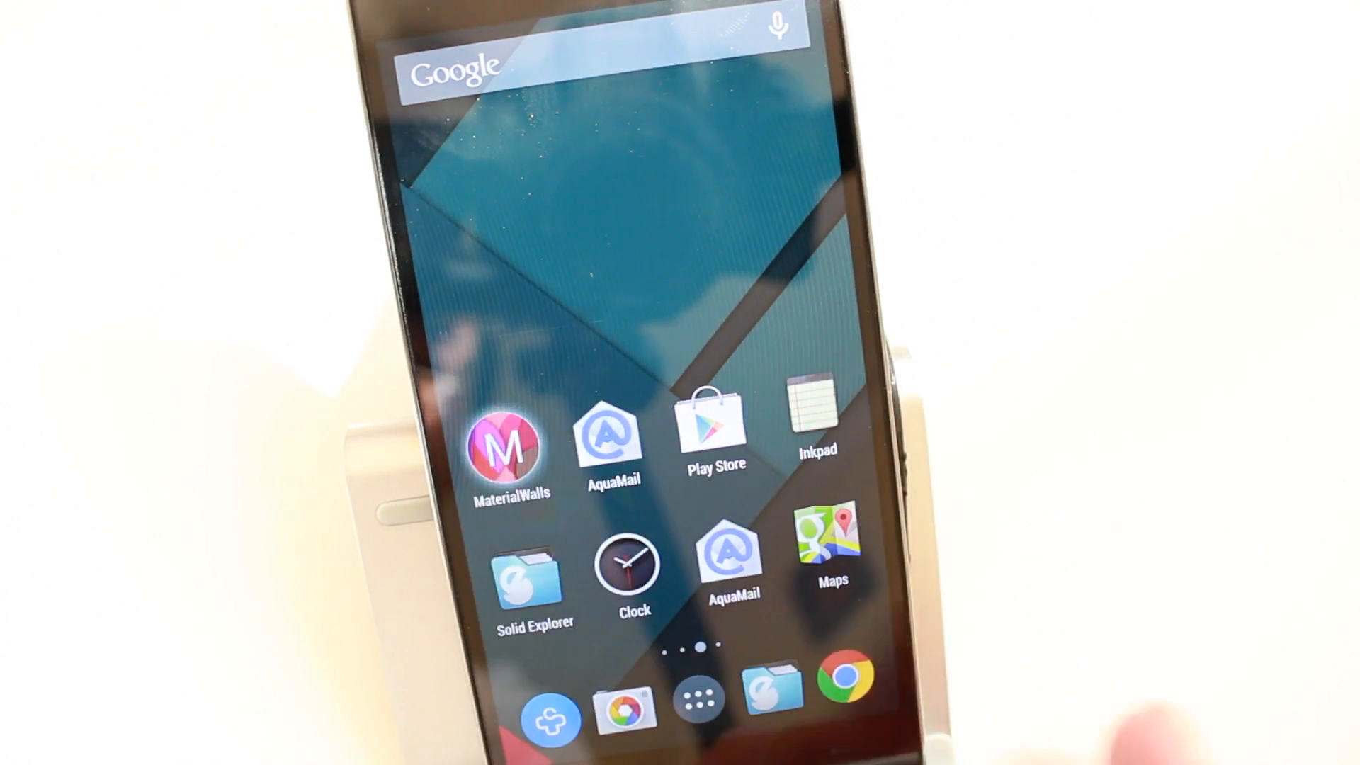
left_click(506, 452)
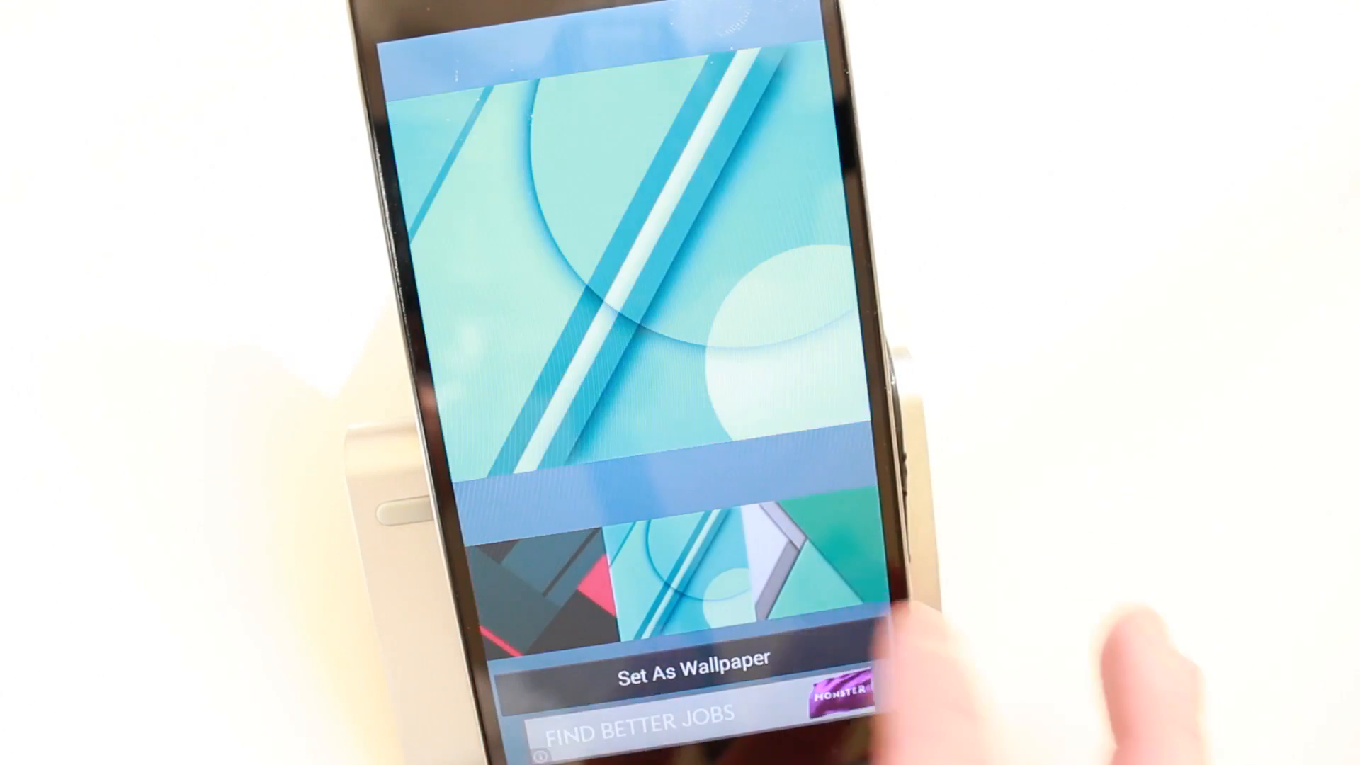
left_click(688, 654)
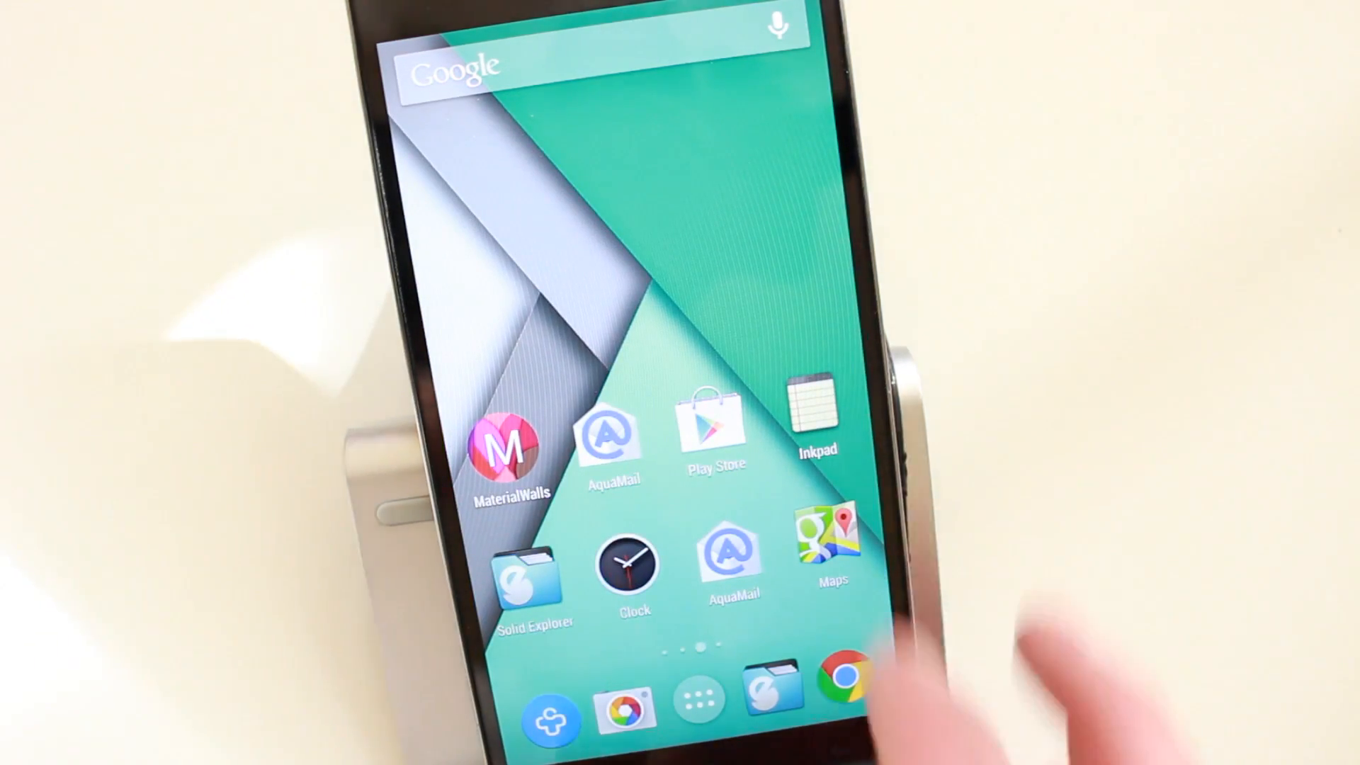
In the 'How are you,' Inkpad note, return to letters and show keyboard input options
left_click(809, 408)
type("How are you,")
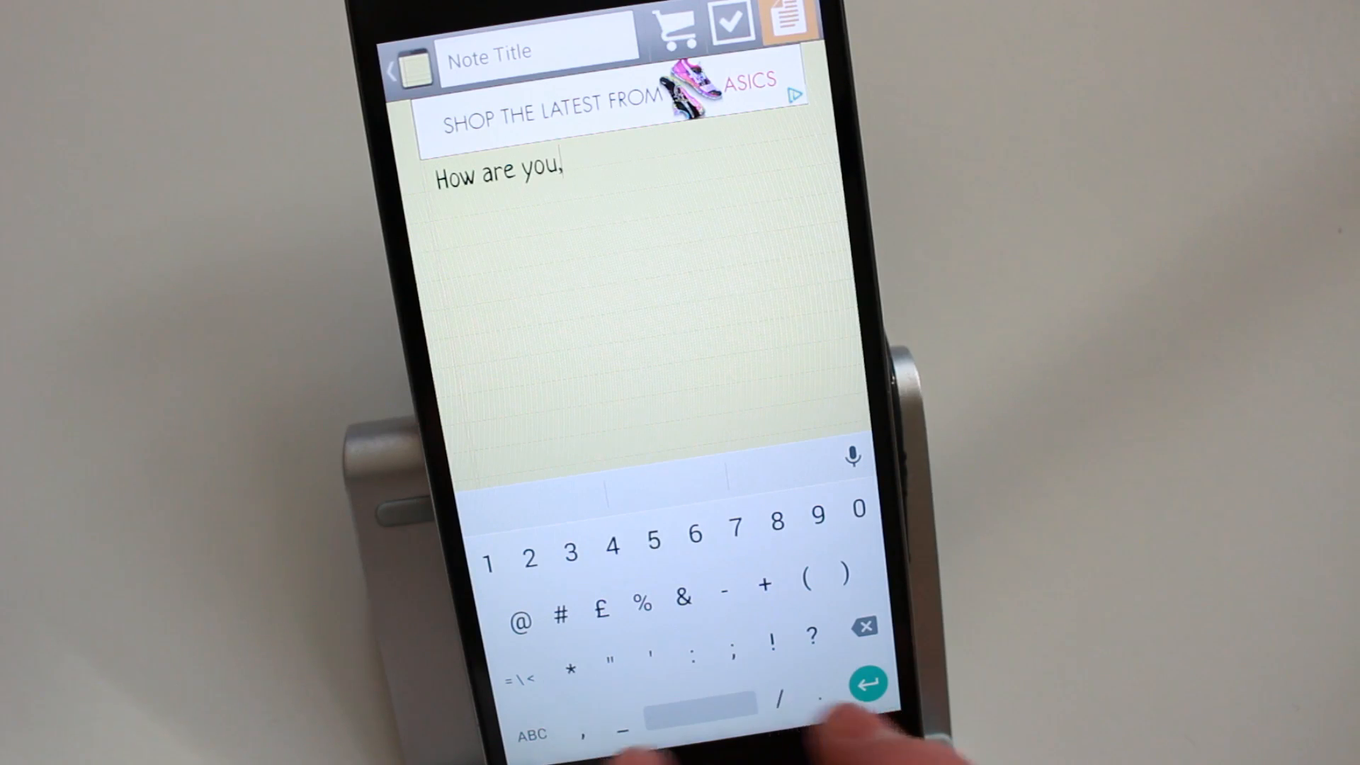
left_click(530, 733)
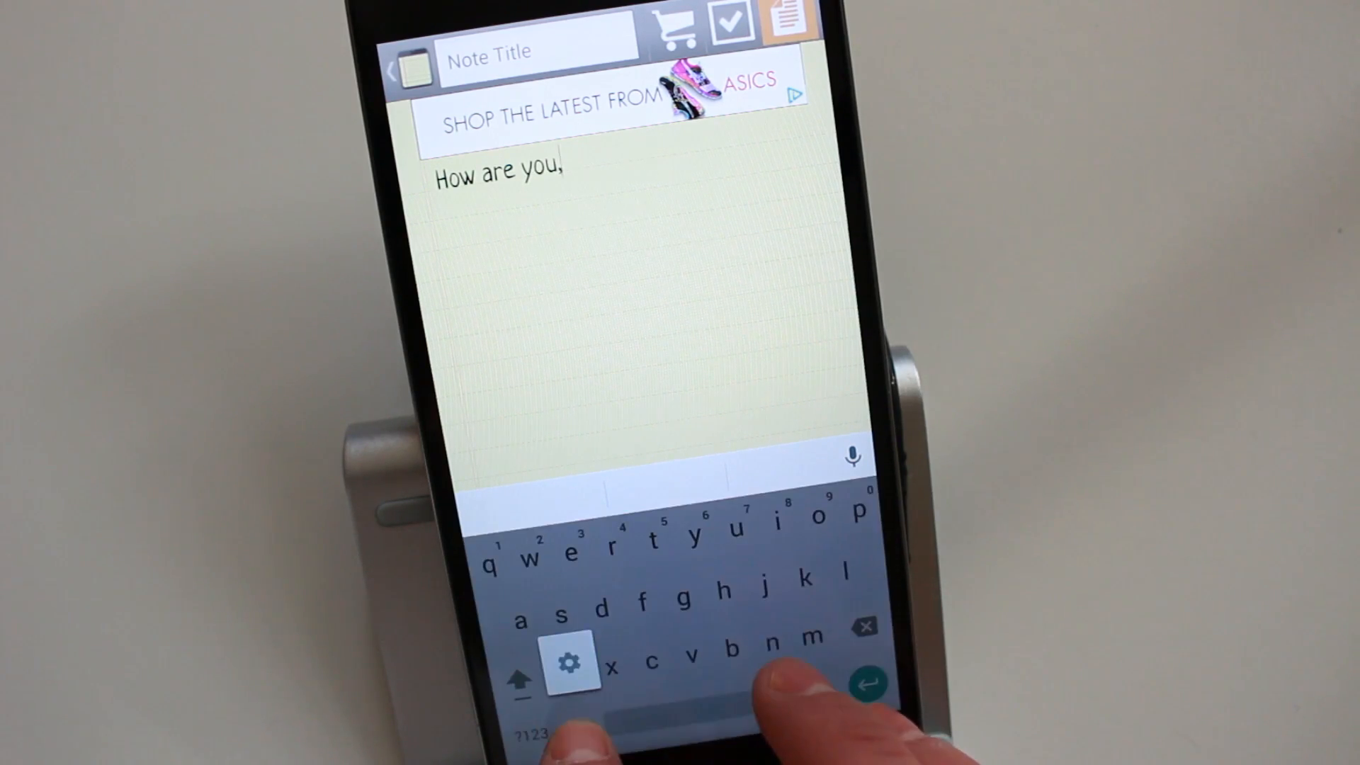
left_click(571, 660)
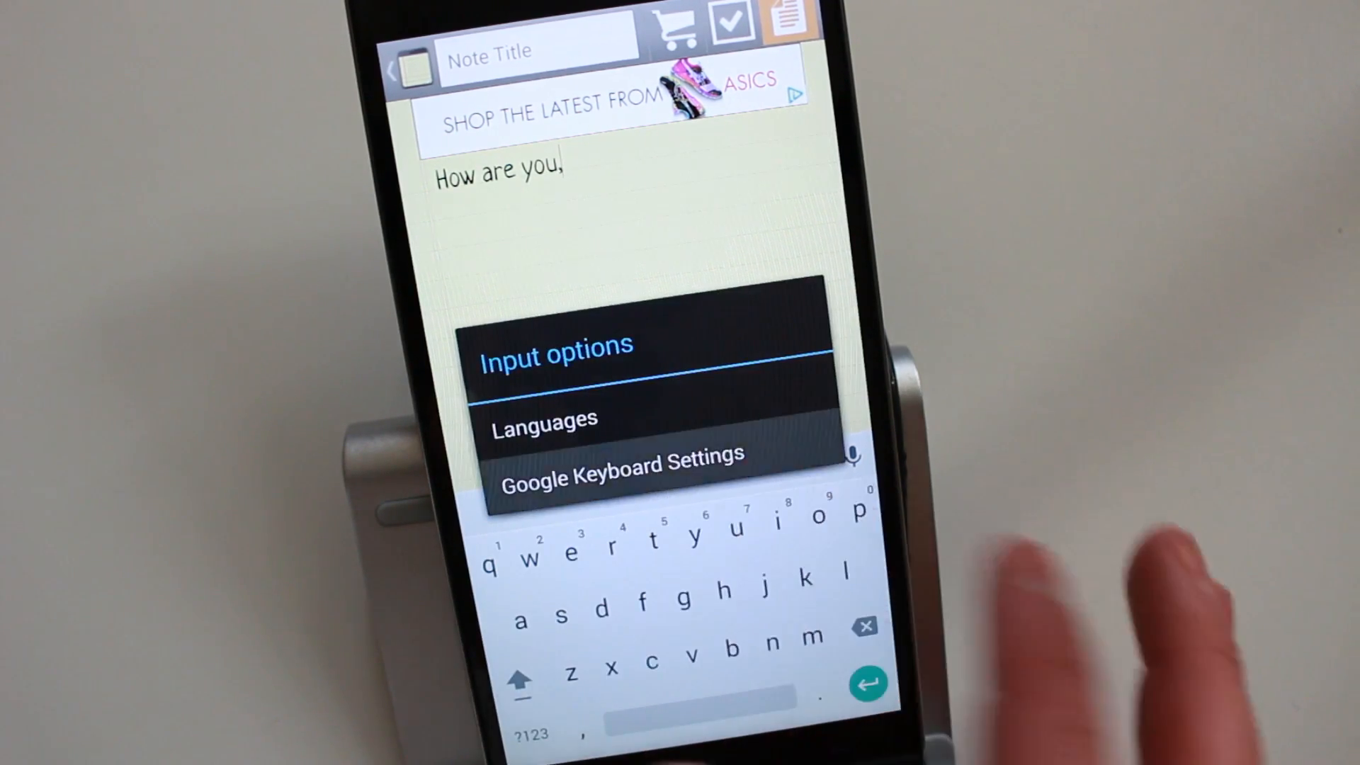
Apply the Material Dark keyboard theme, then return to the note and tap Shift
left_click(623, 457)
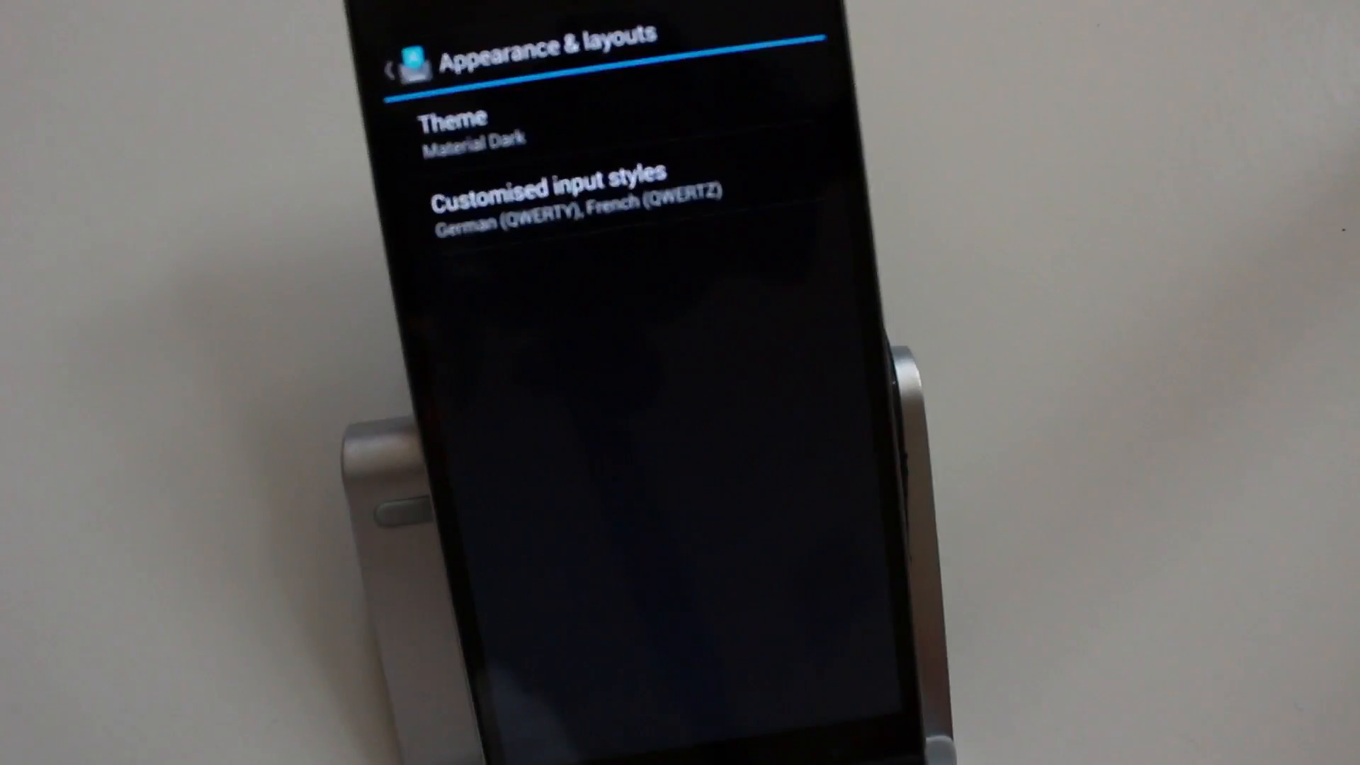
left_click(414, 65)
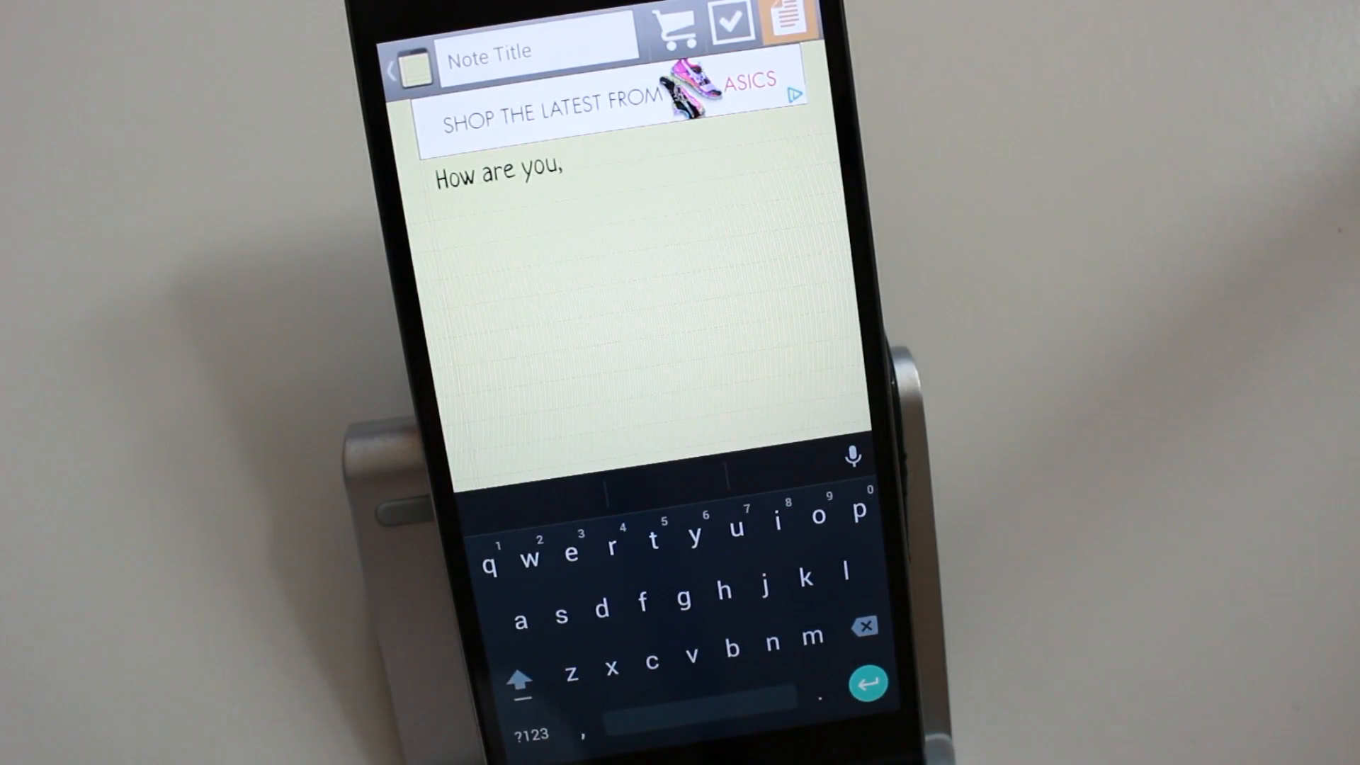
left_click(519, 679)
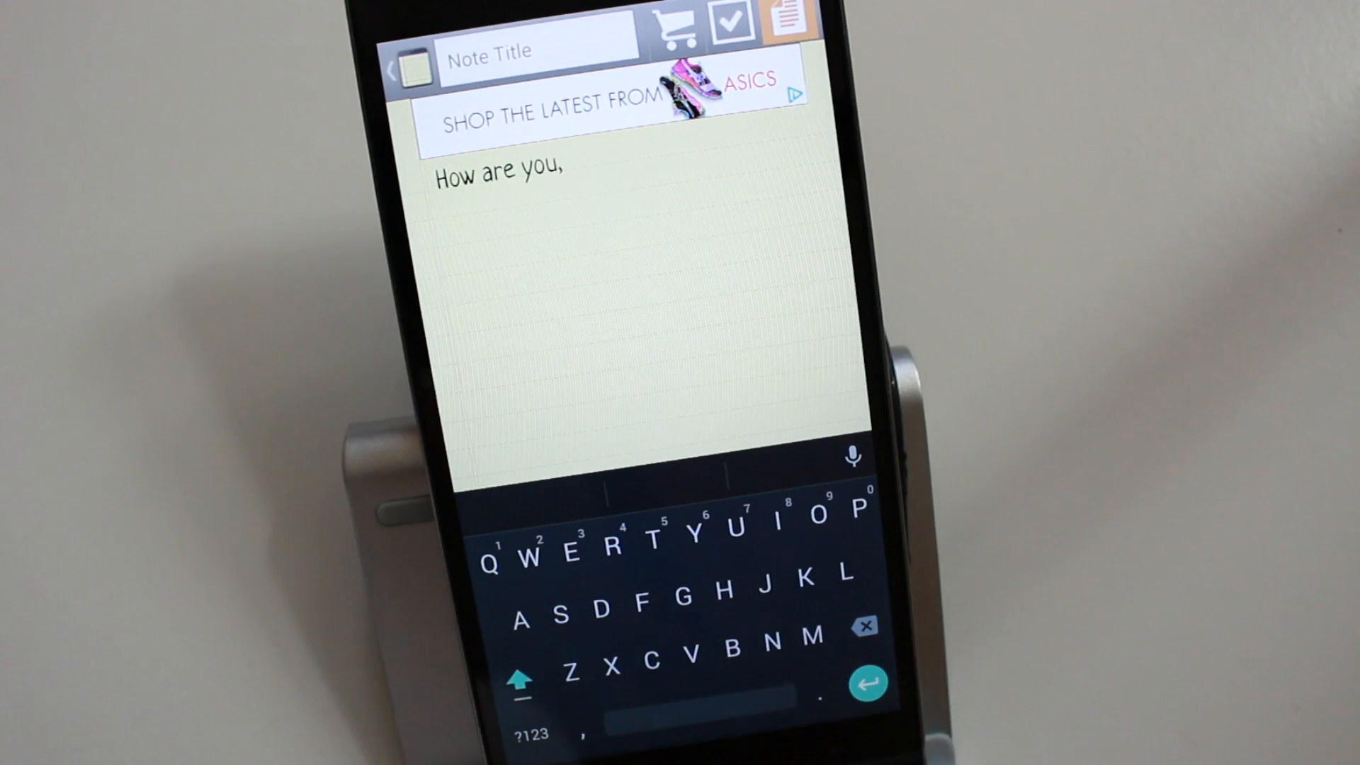